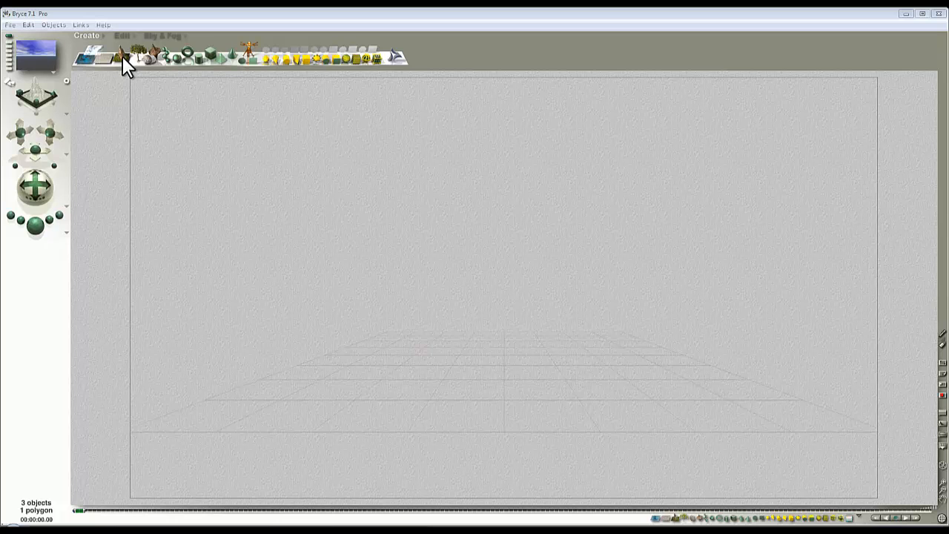
Add a new terrain object from the Create toolbar.
click(127, 53)
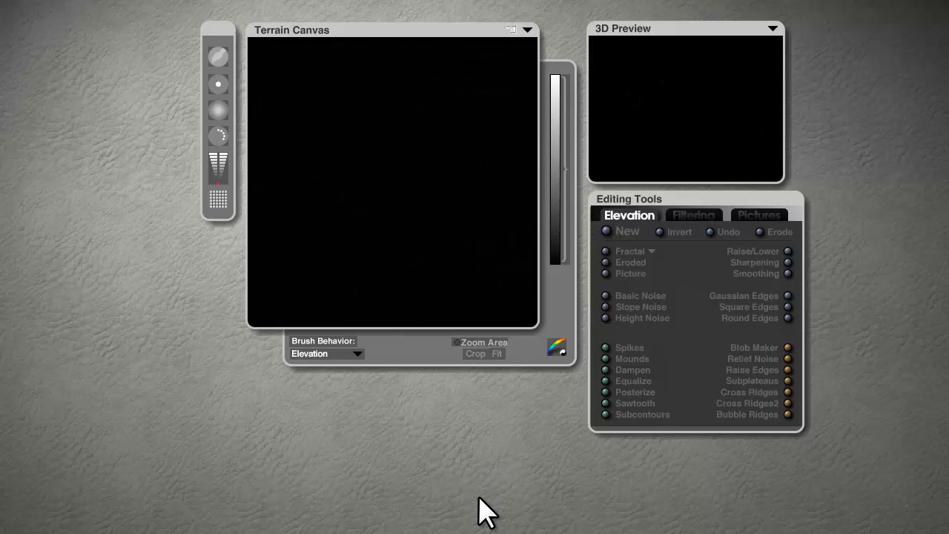
mouse_move(567, 411)
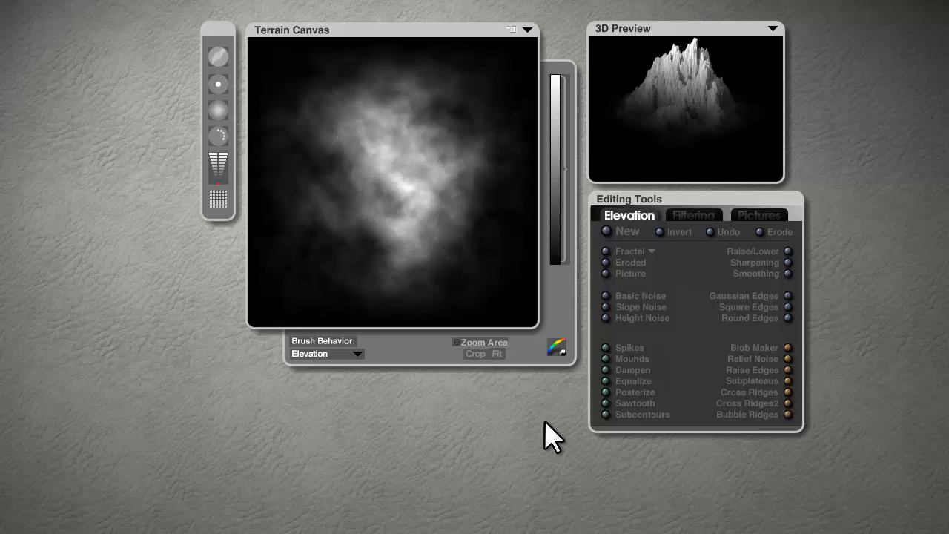
click(606, 231)
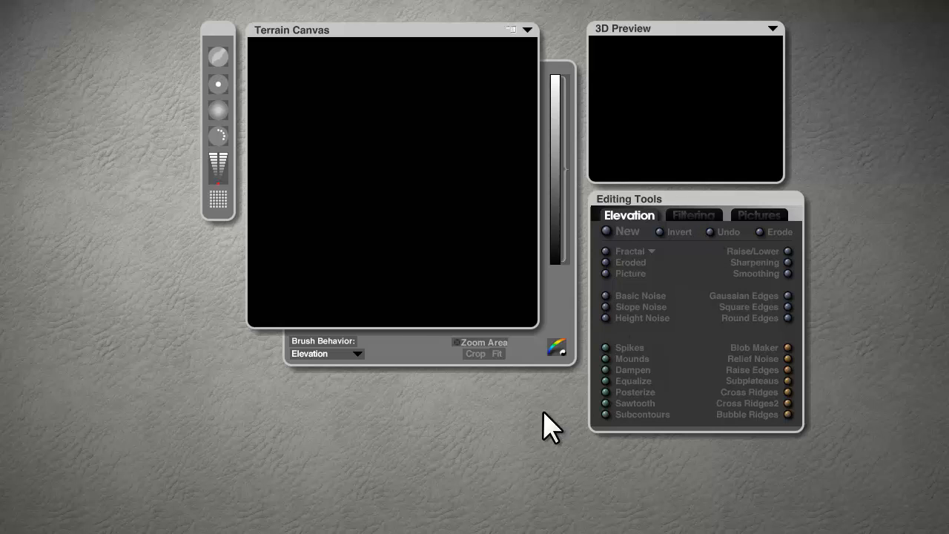
mouse_move(372, 489)
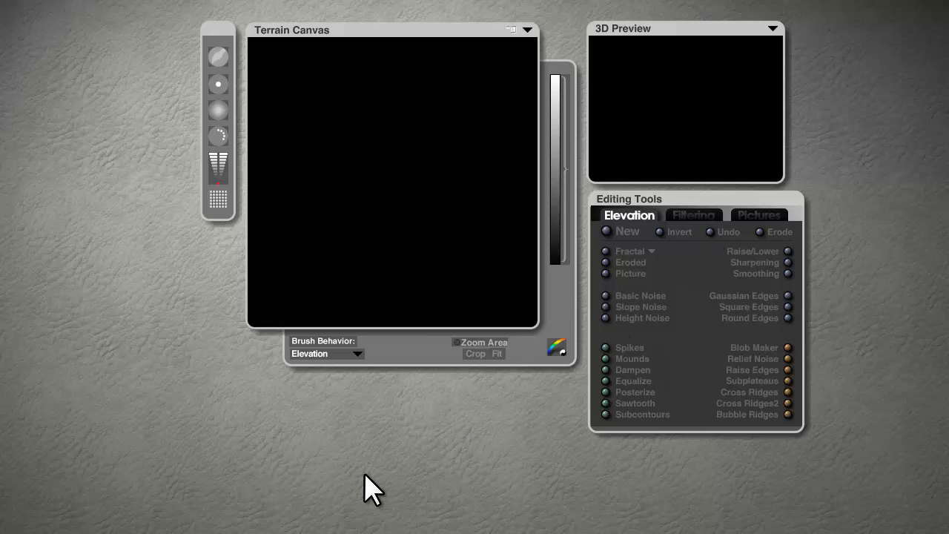
mouse_move(366, 488)
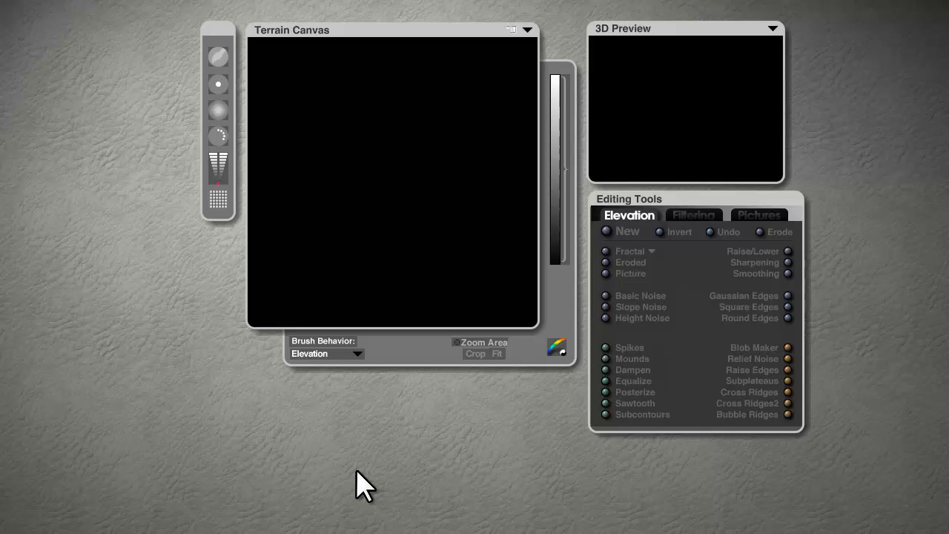
mouse_move(122, 515)
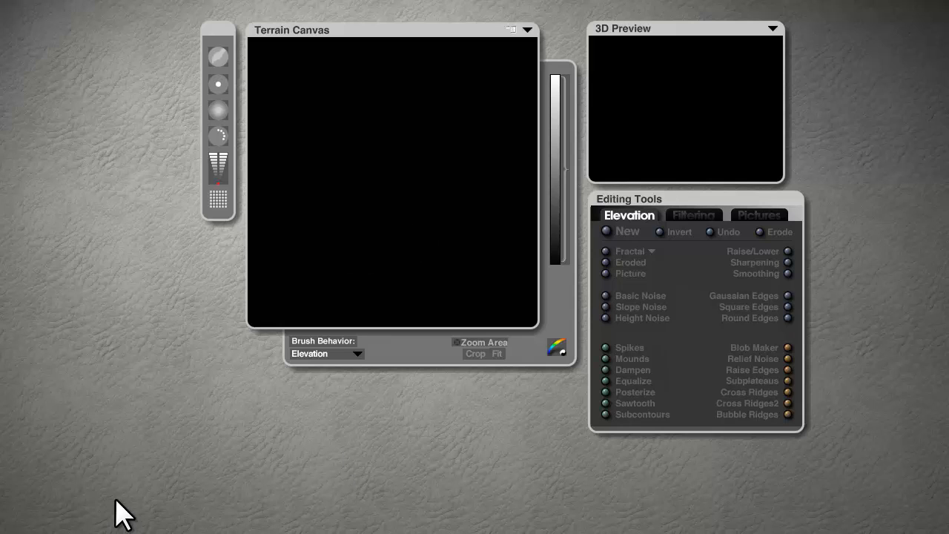
mouse_move(178, 490)
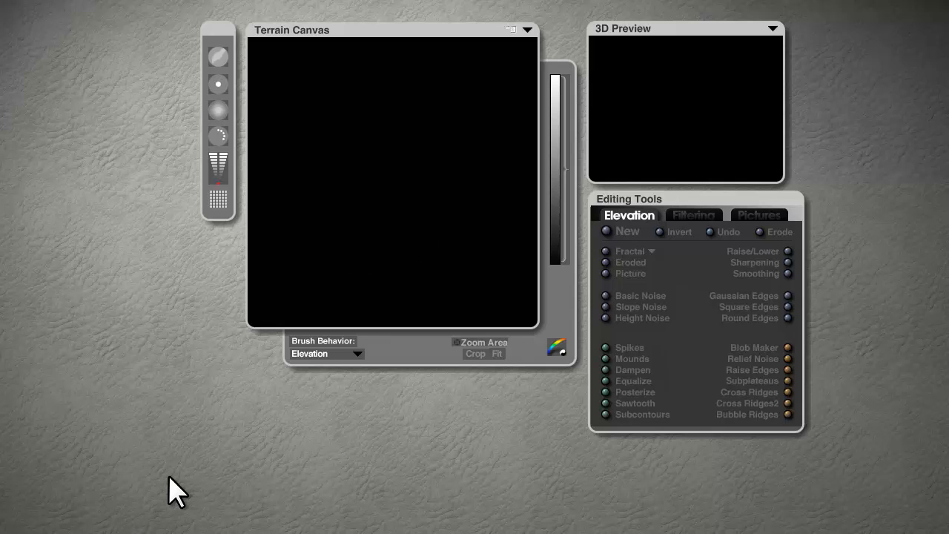
mouse_move(245, 356)
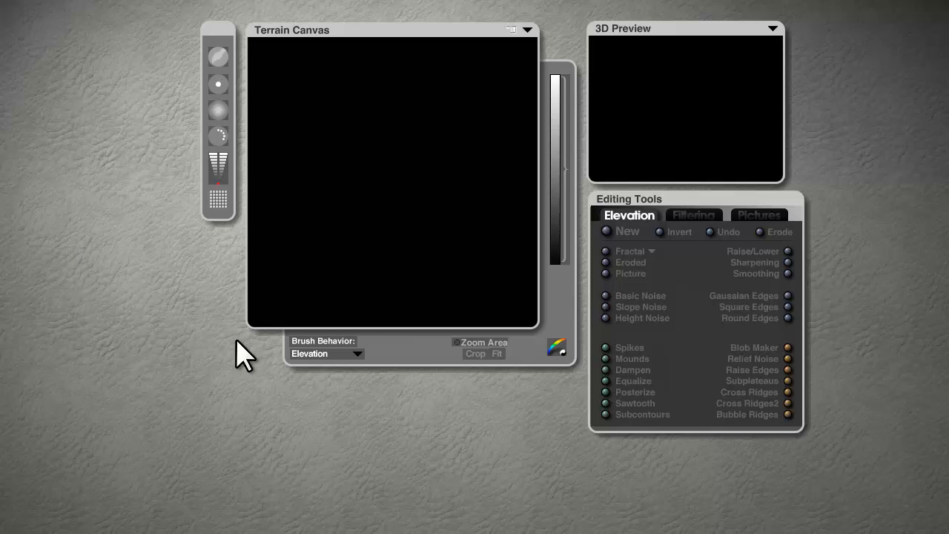
mouse_move(222, 196)
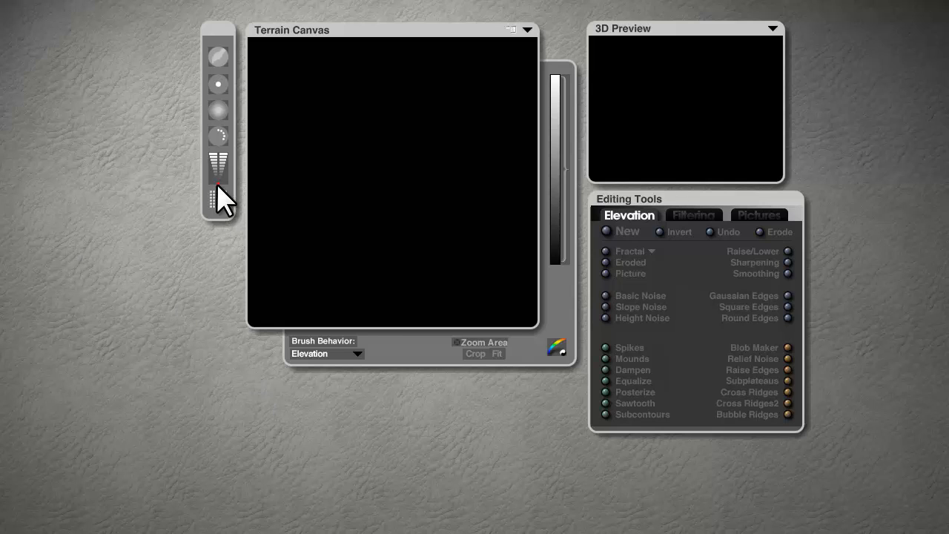
Paint raised white ridges across the lower-left of the terrain canvas.
click(219, 196)
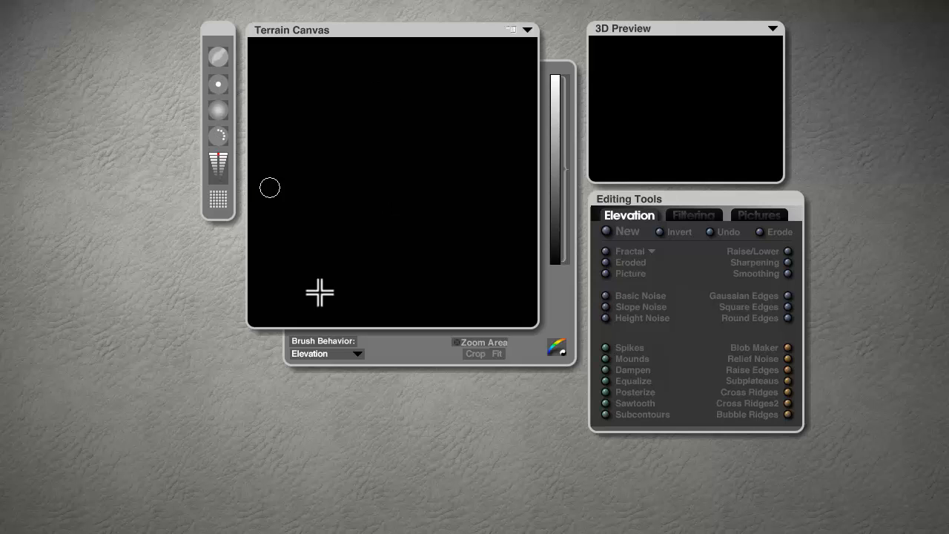
mouse_move(499, 54)
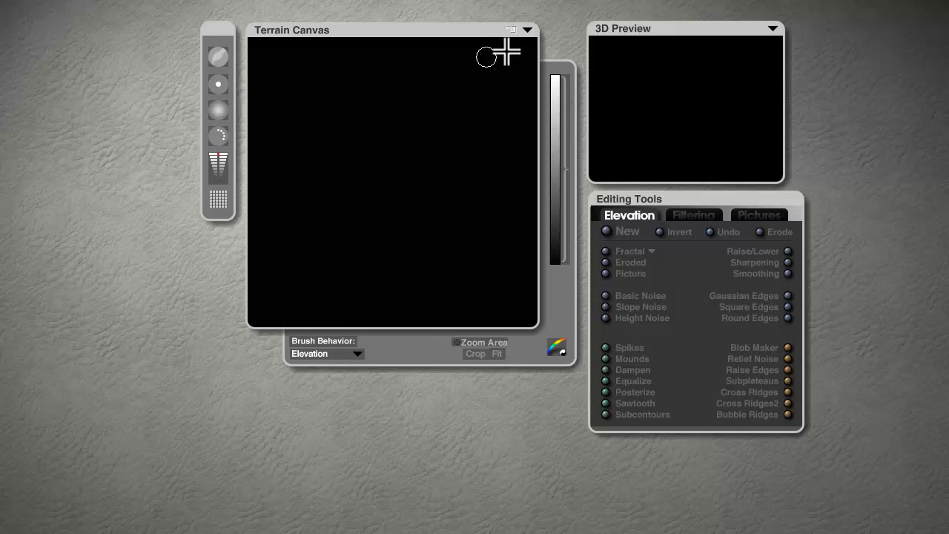
mouse_move(278, 323)
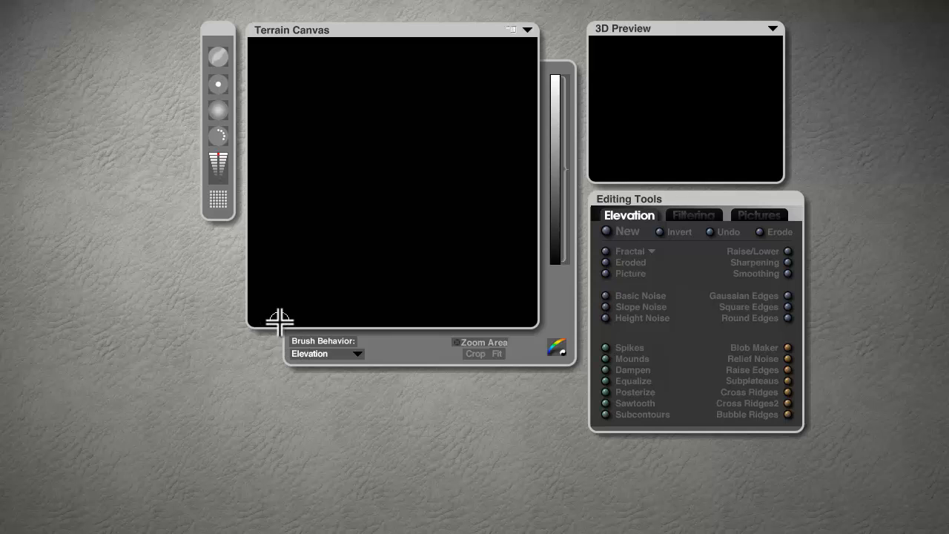
drag(278, 323, 315, 248)
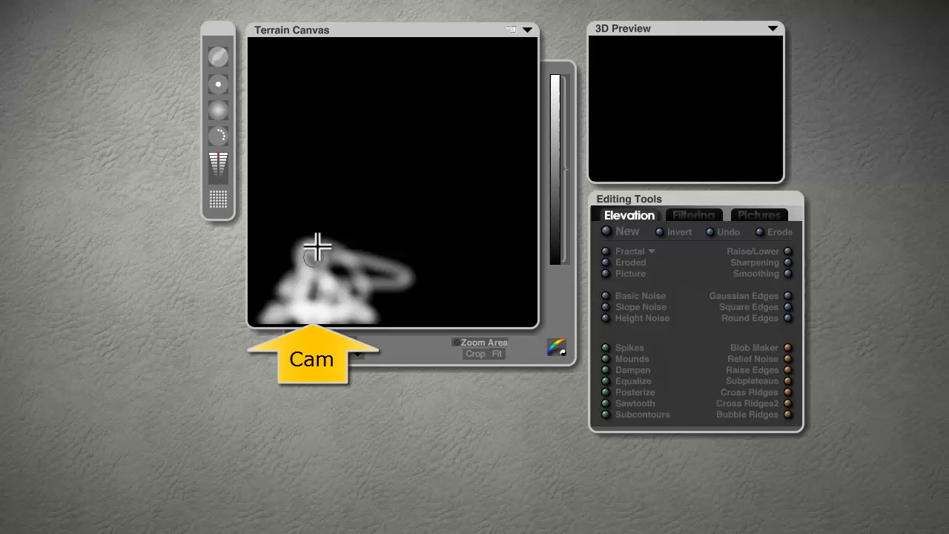
drag(317, 254, 331, 178)
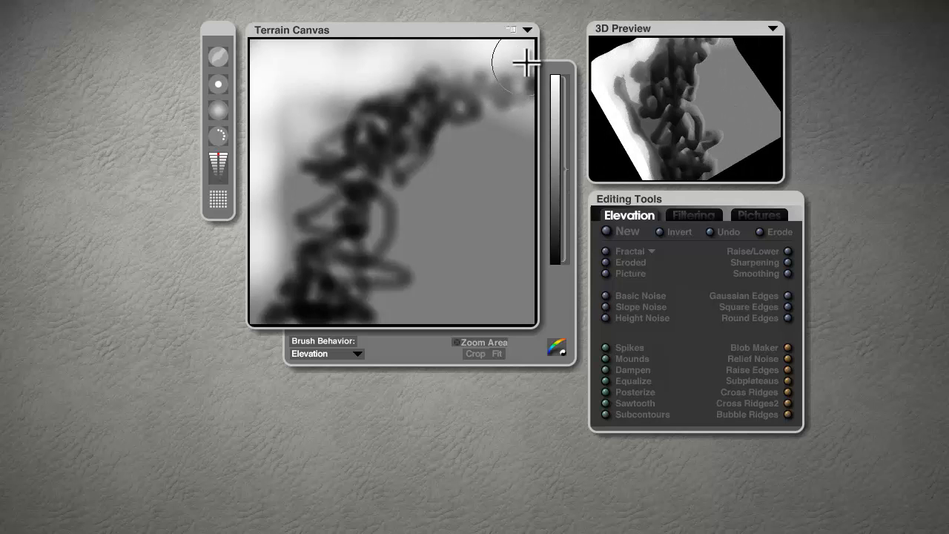
Paint the dark channel toward the top-right edge and rotate the preview to inspect it.
drag(523, 60, 434, 213)
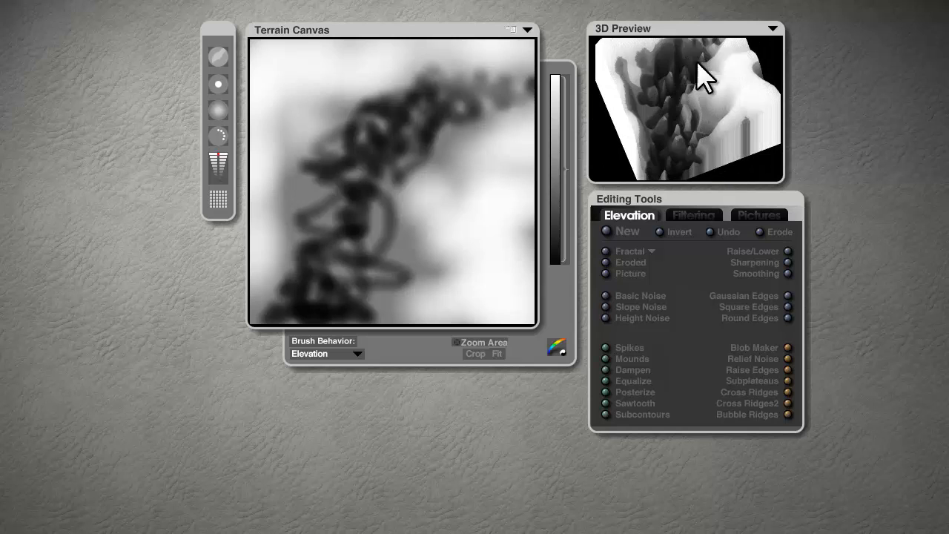
drag(705, 78, 753, 144)
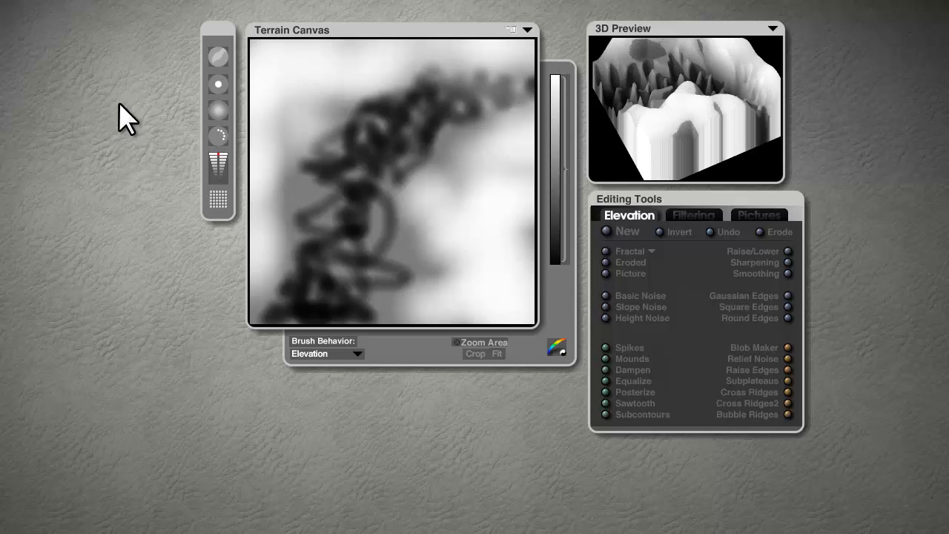
mouse_move(528, 66)
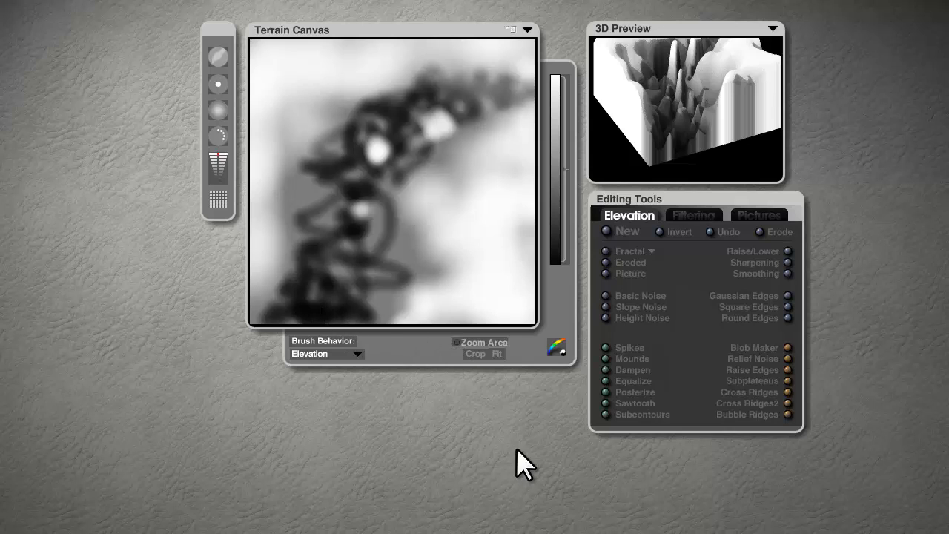
mouse_move(450, 457)
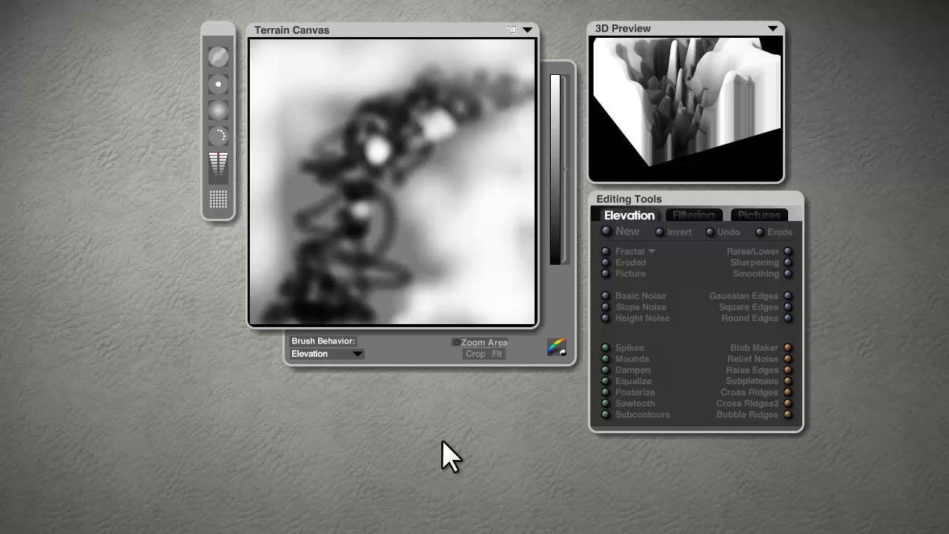
Invert the terrain heightmap so the channel rises as a bright ridge.
click(660, 231)
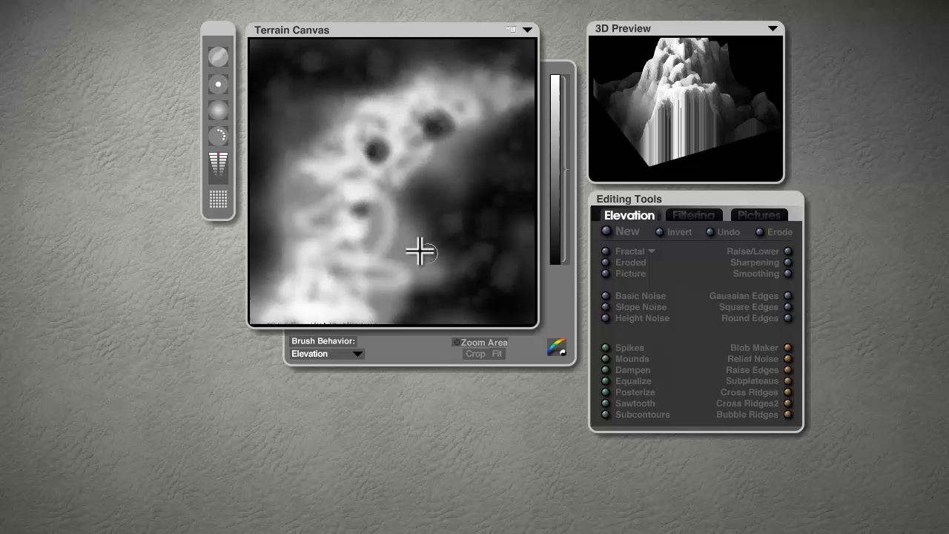
mouse_move(668, 267)
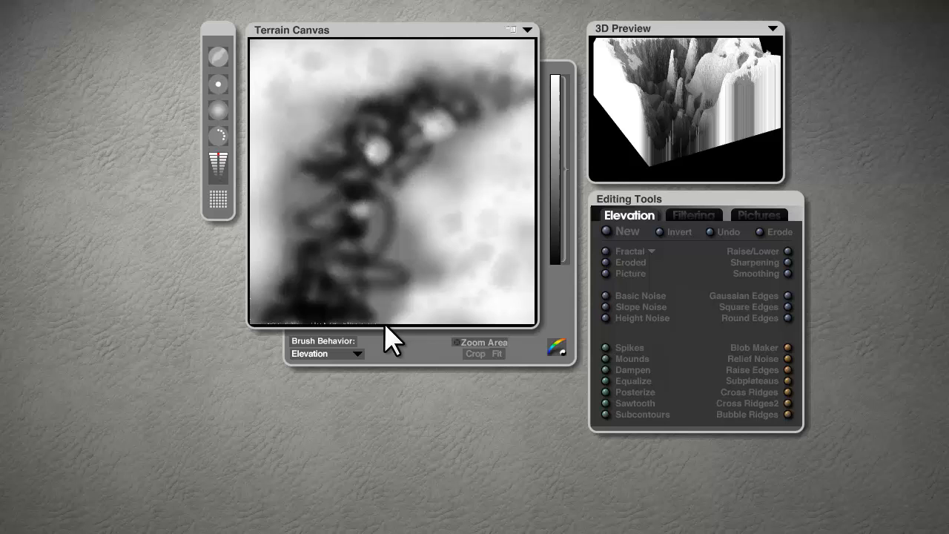
mouse_move(210, 215)
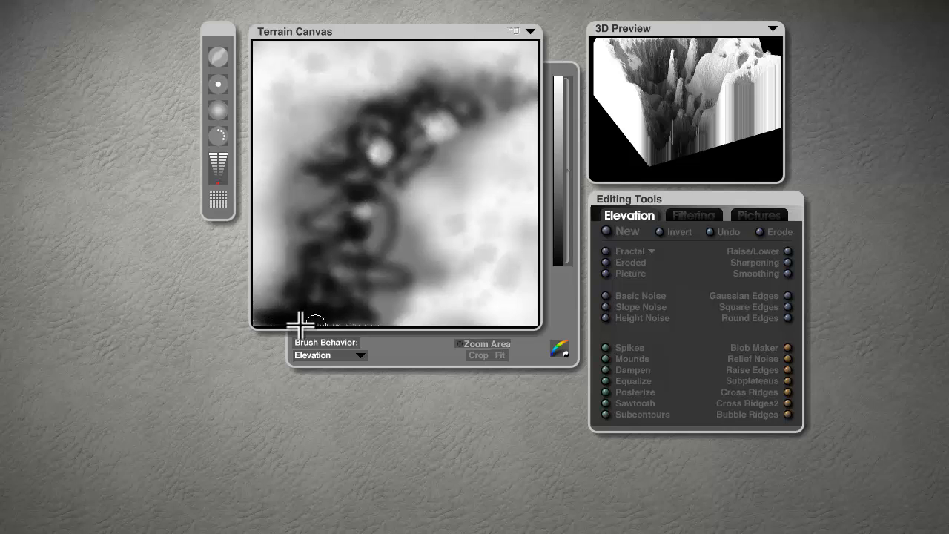
mouse_move(330, 324)
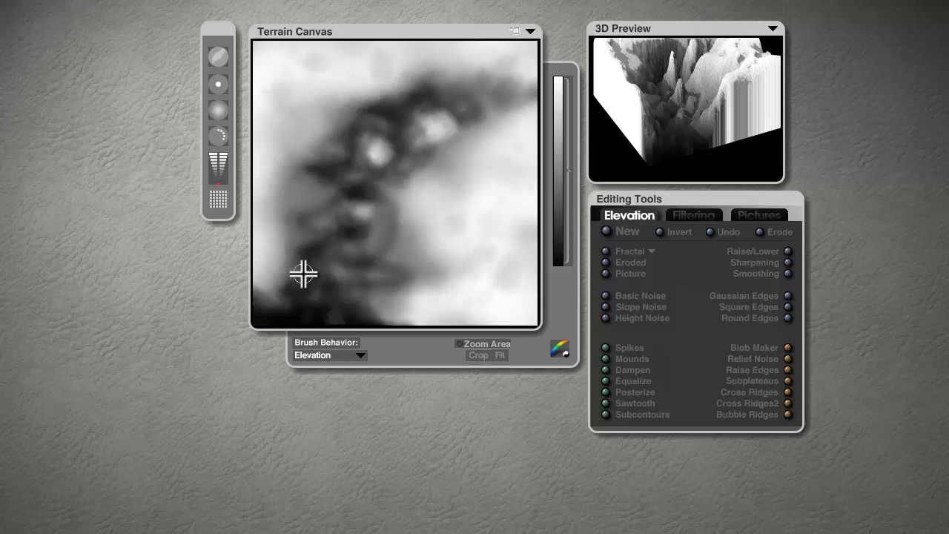
mouse_move(343, 102)
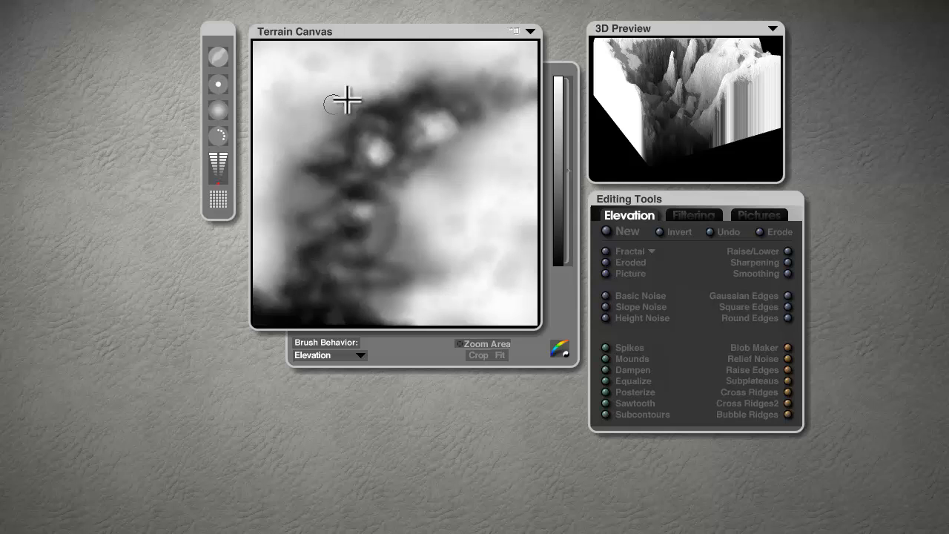
mouse_move(383, 284)
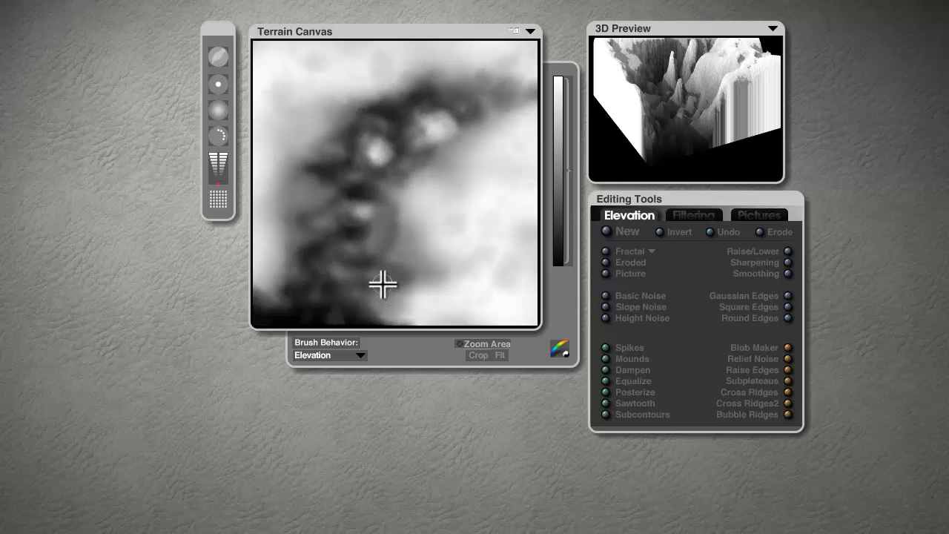
mouse_move(423, 147)
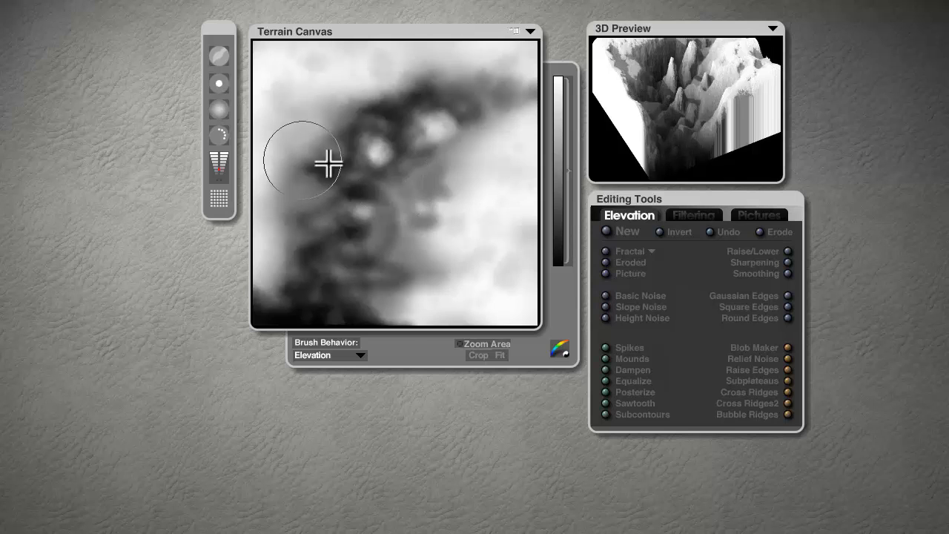
Paint mid-grey over the channel's upper-left and lower-middle floor.
drag(326, 162, 389, 287)
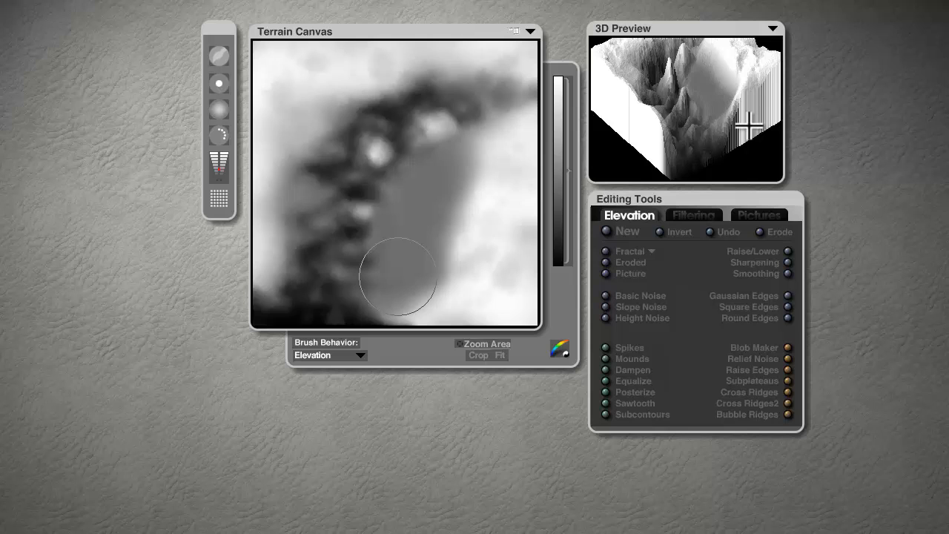
drag(385, 278, 367, 293)
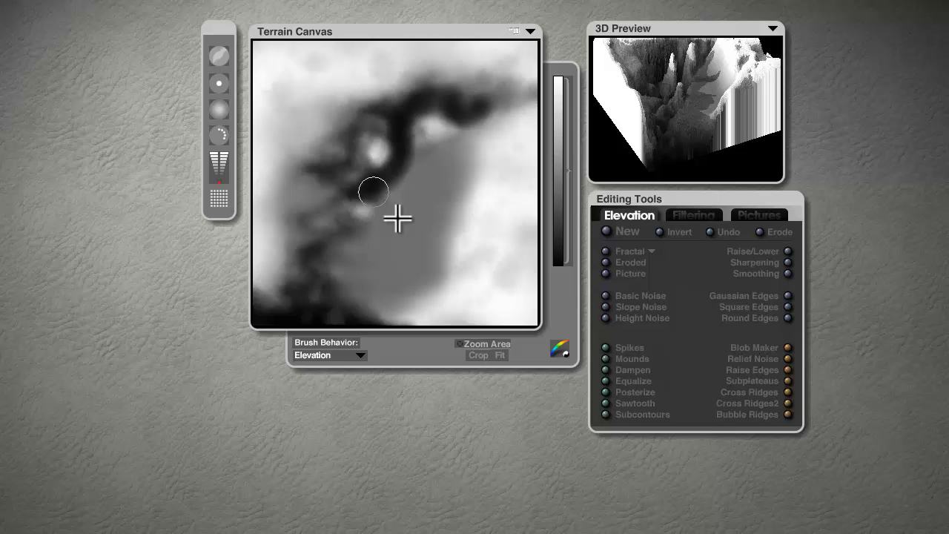
Darken the channel at the canvas centre, lower-left floor and left side.
drag(397, 217, 360, 266)
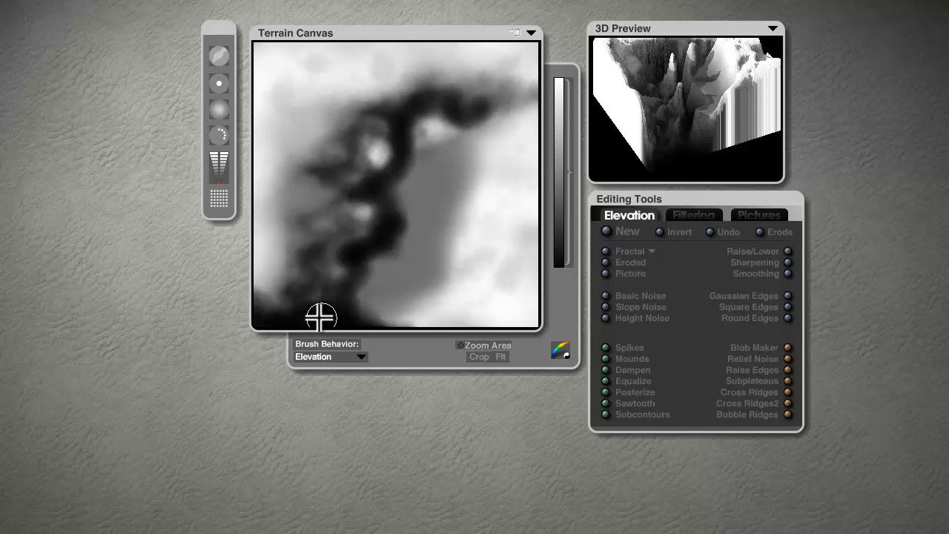
drag(322, 317, 385, 228)
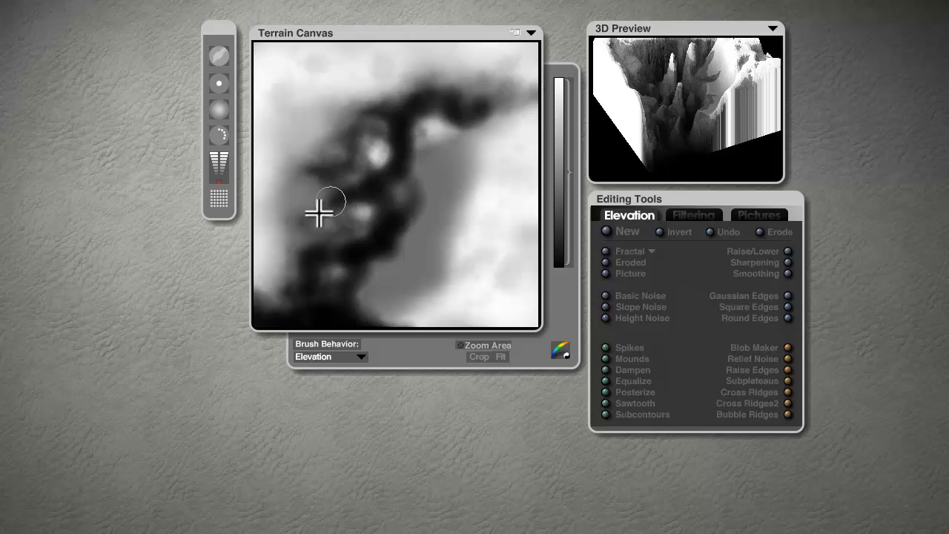
mouse_move(304, 233)
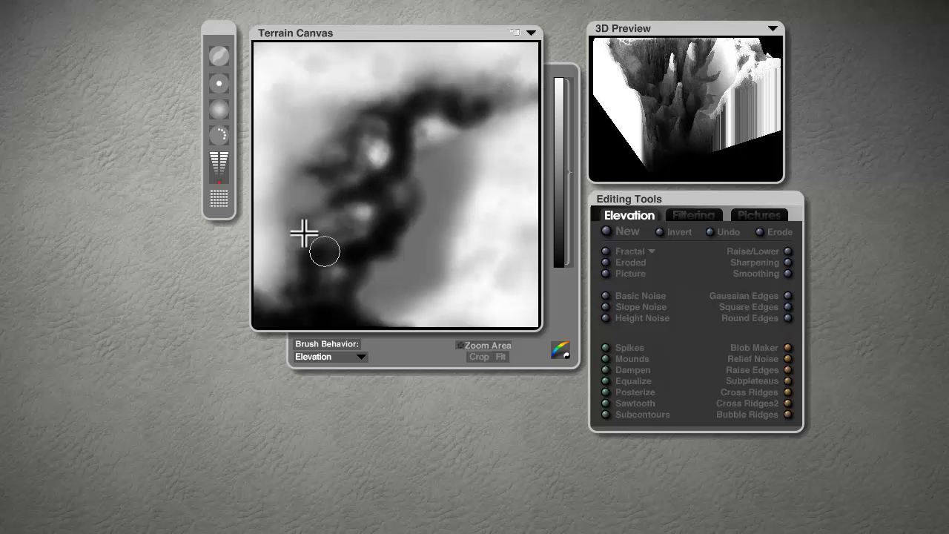
drag(304, 234, 378, 174)
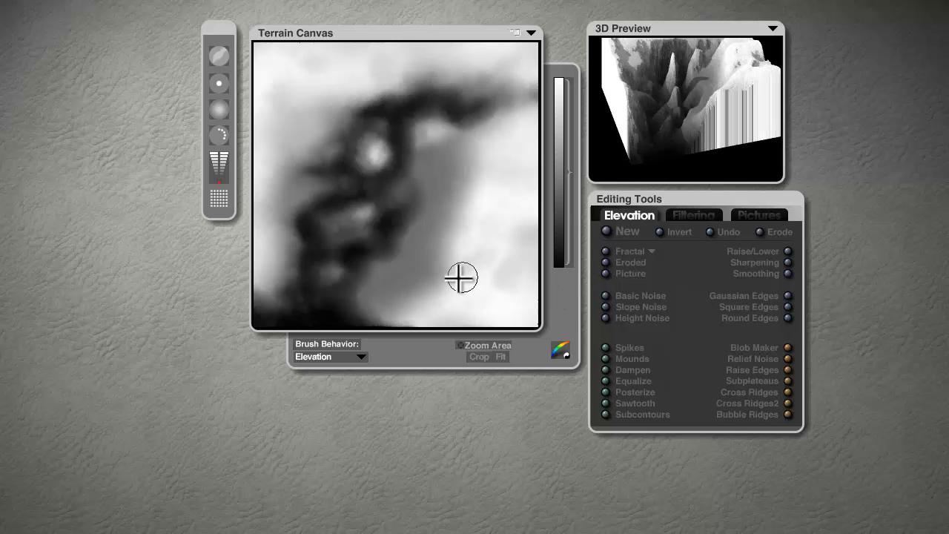
mouse_move(578, 97)
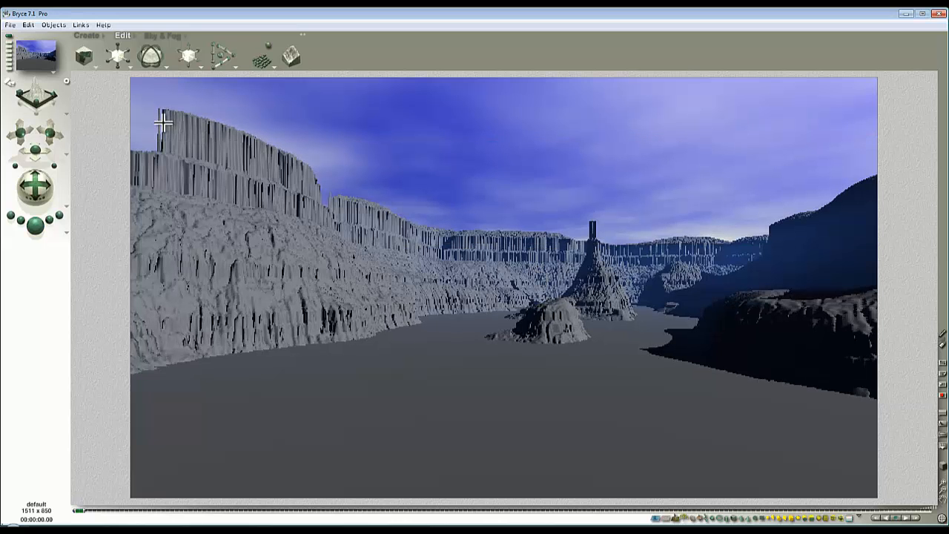
mouse_move(43, 164)
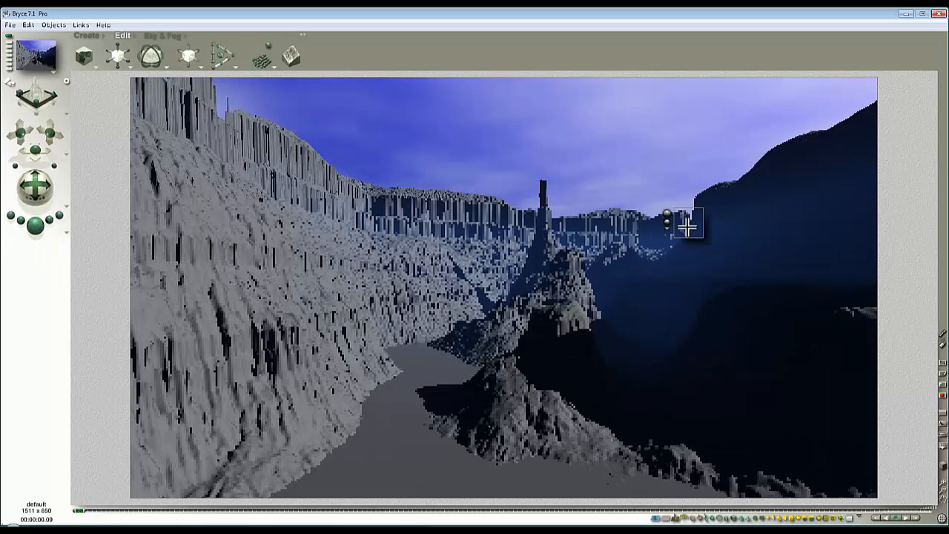
mouse_move(612, 265)
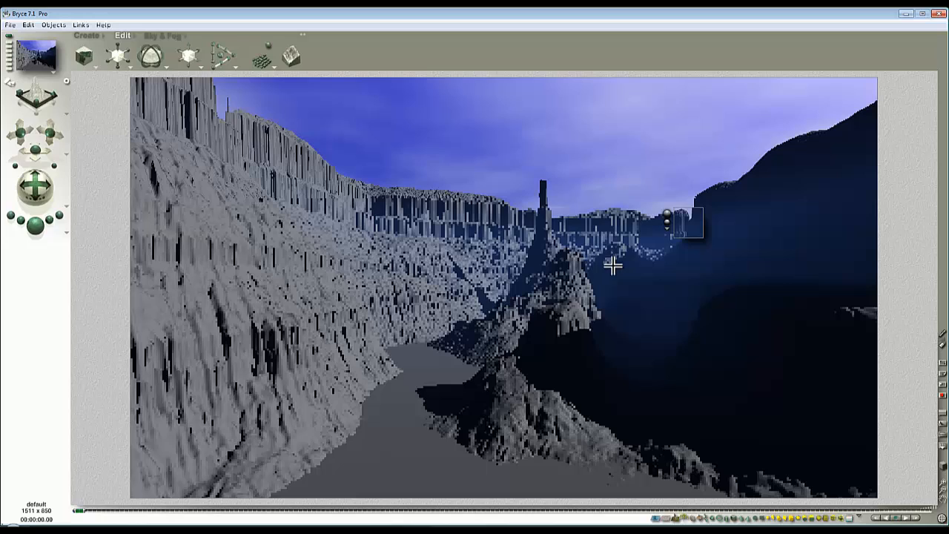
mouse_move(471, 274)
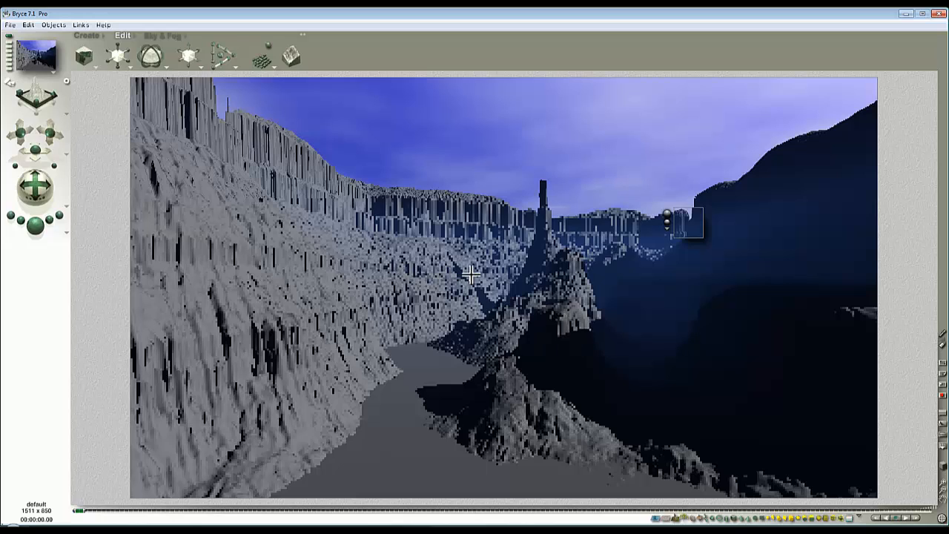
mouse_move(702, 319)
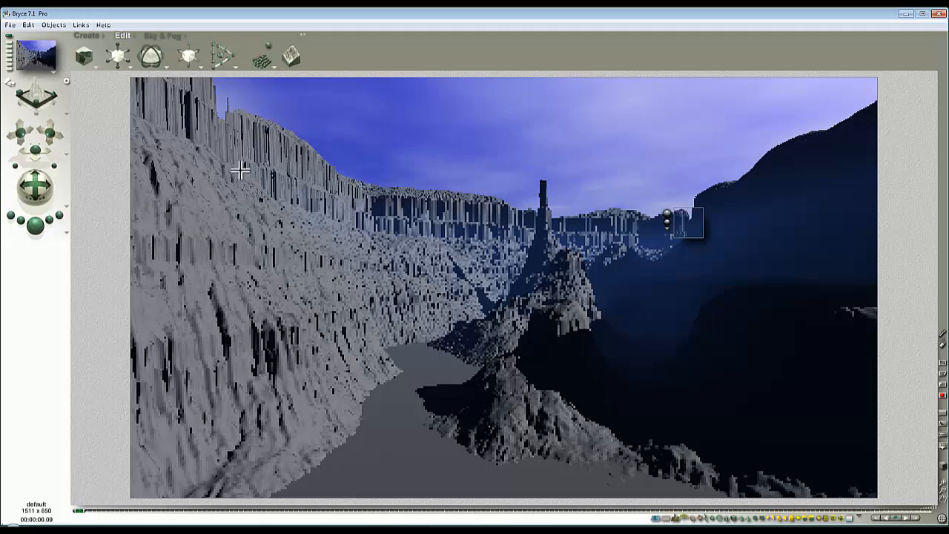
mouse_move(215, 95)
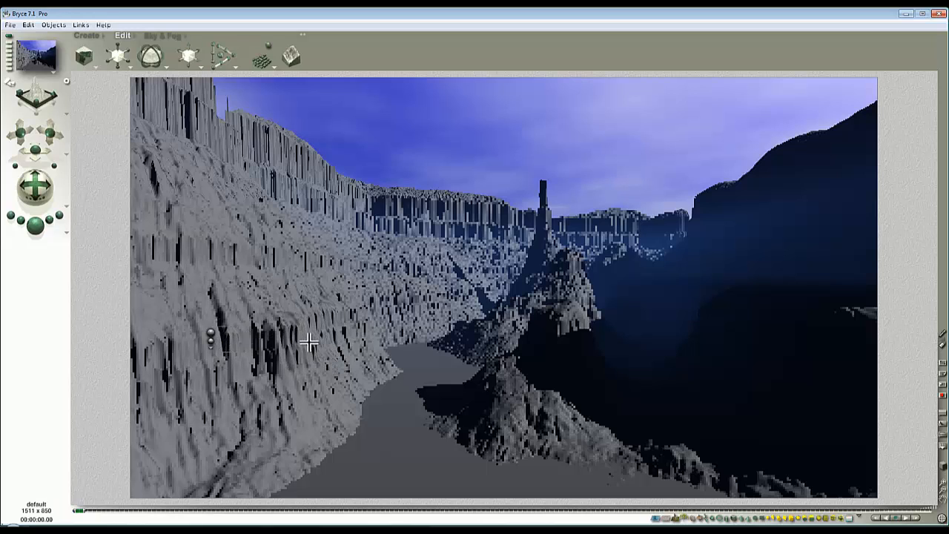
mouse_move(301, 267)
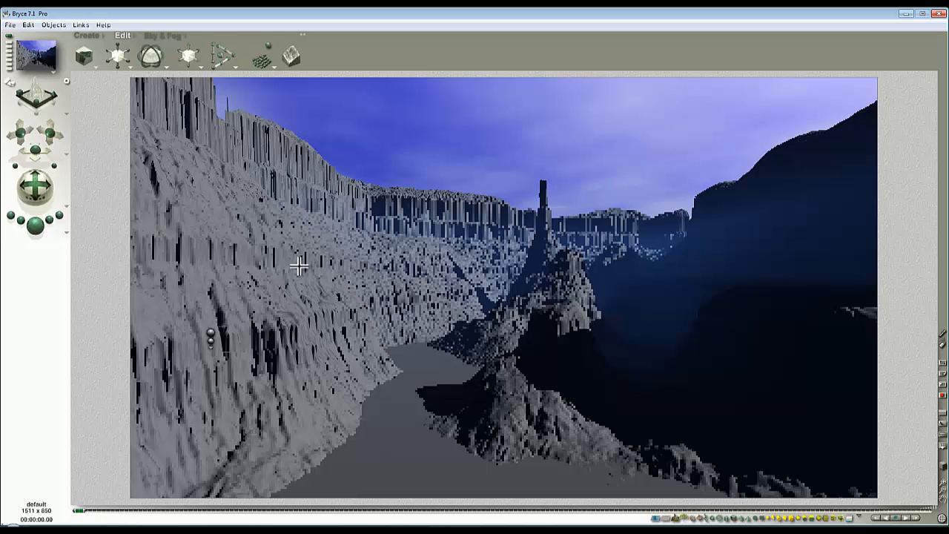
mouse_move(287, 350)
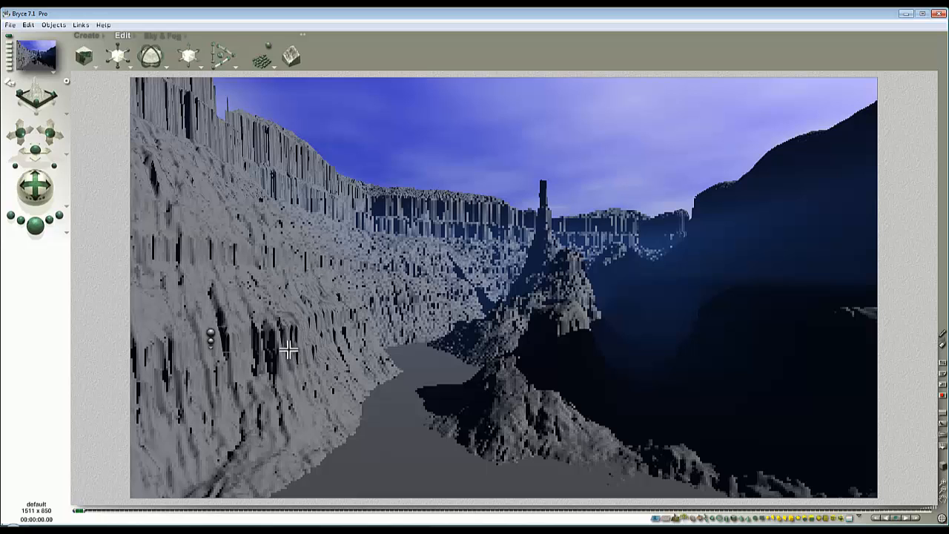
mouse_move(430, 237)
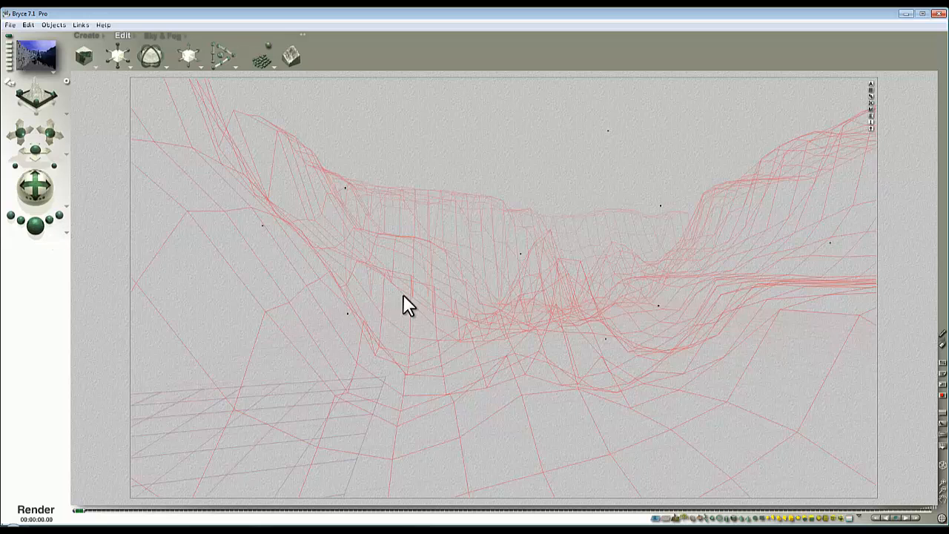
Select the canyon terrain and re-render the current camera view.
click(35, 514)
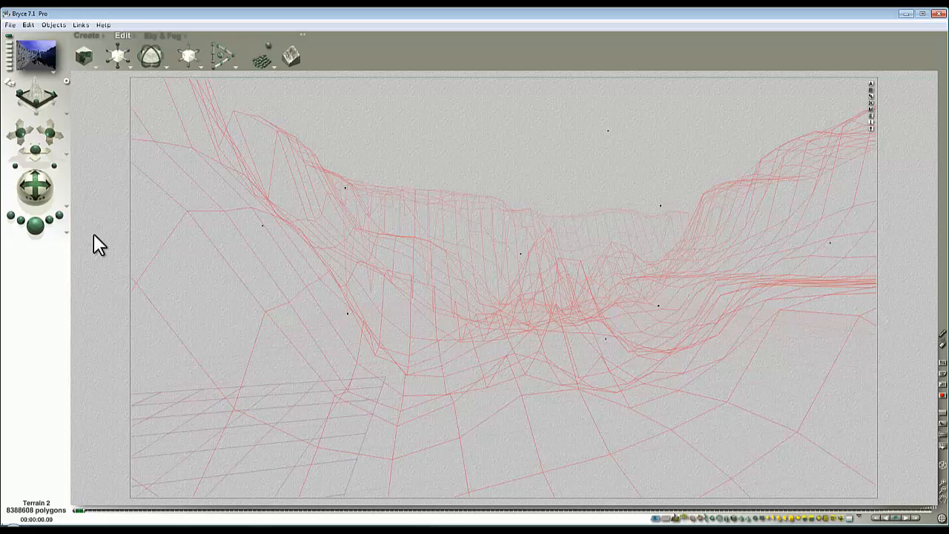
click(35, 225)
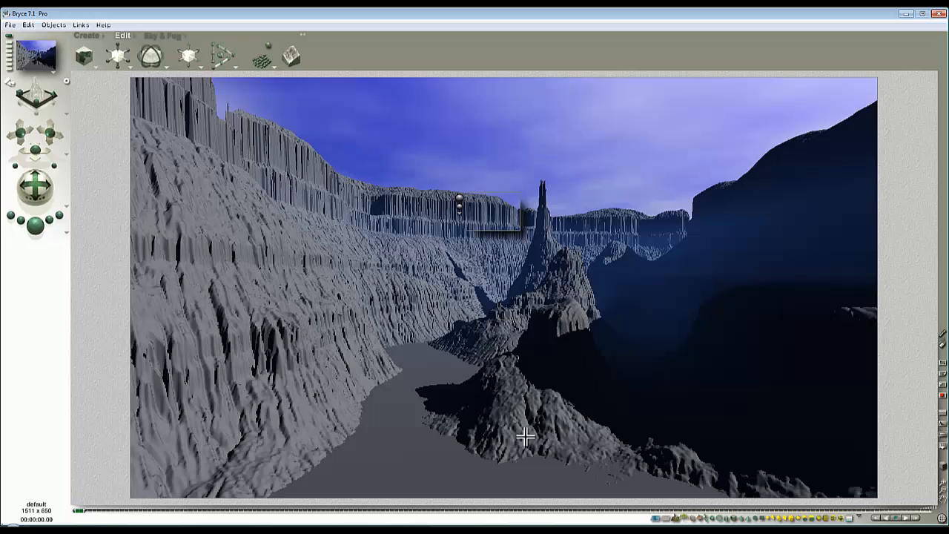
mouse_move(521, 443)
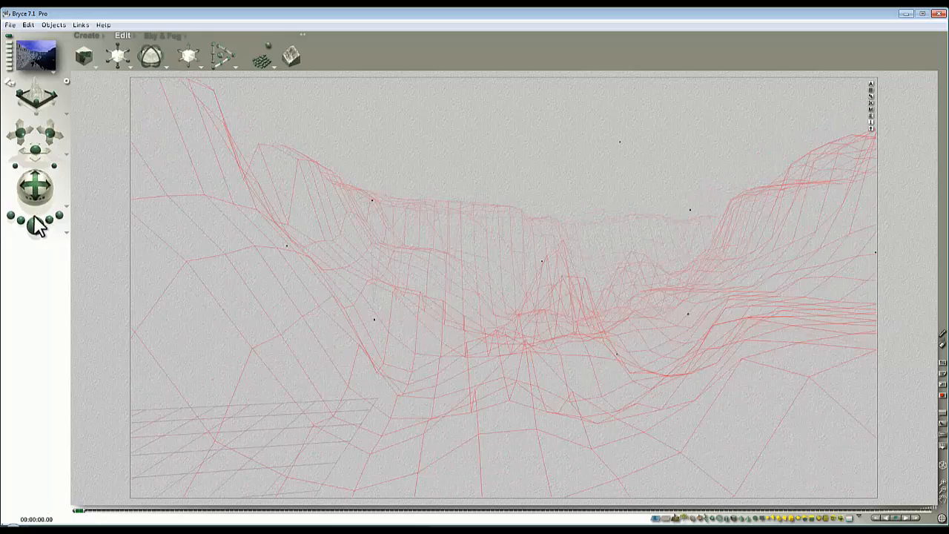
Set the document aspect ratio to 3:1 in Document Setup.
click(35, 228)
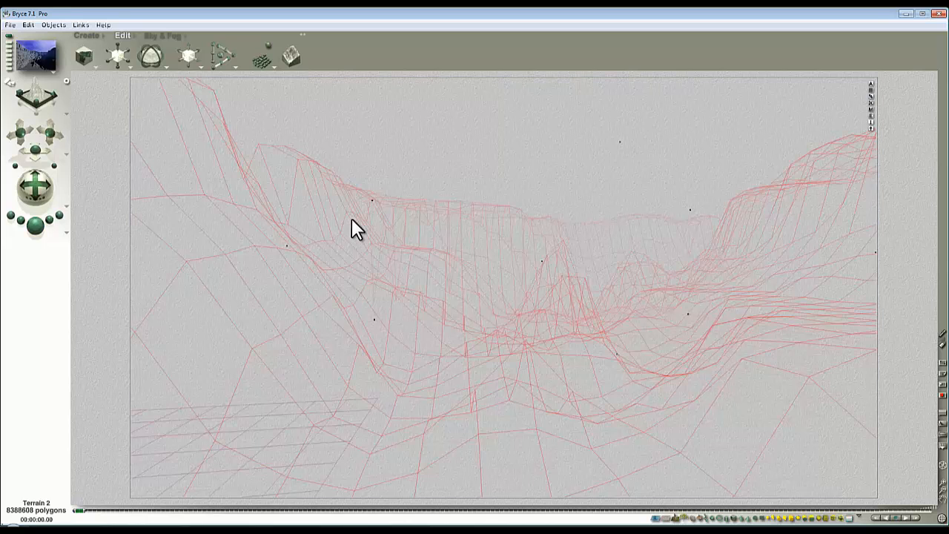
click(10, 25)
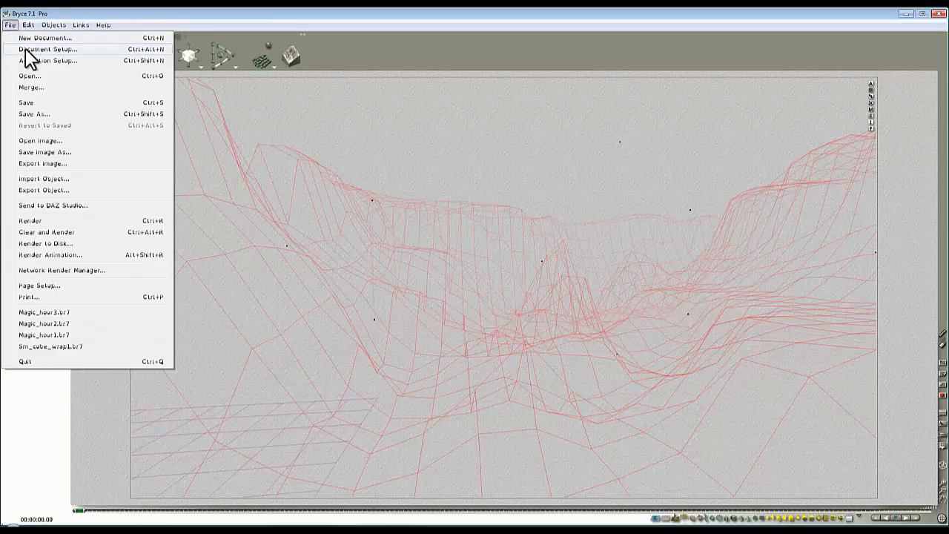
click(45, 49)
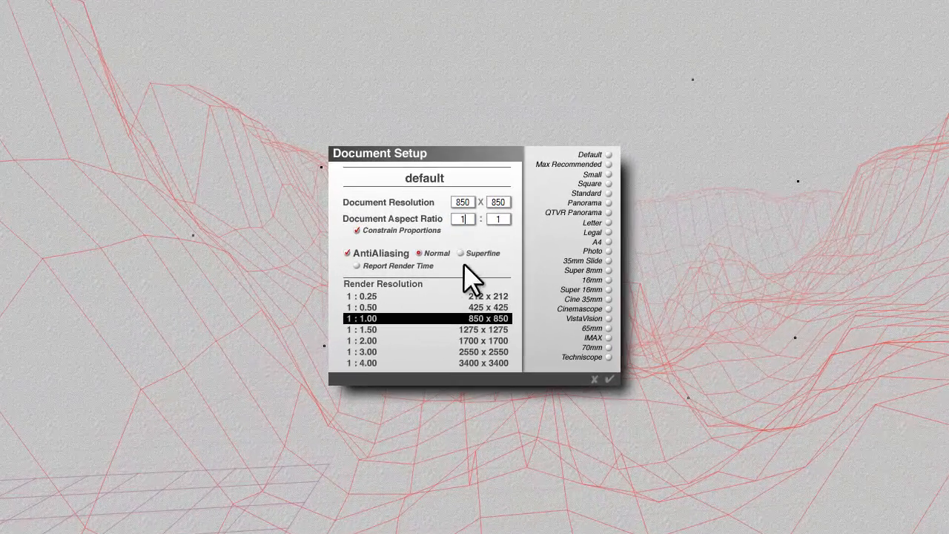
text(2)
click(462, 202)
text(17)
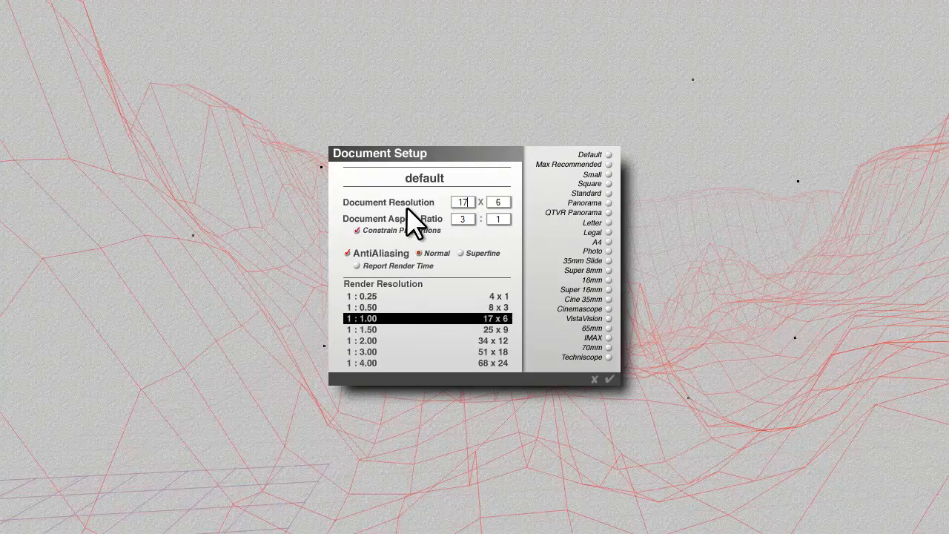
click(609, 379)
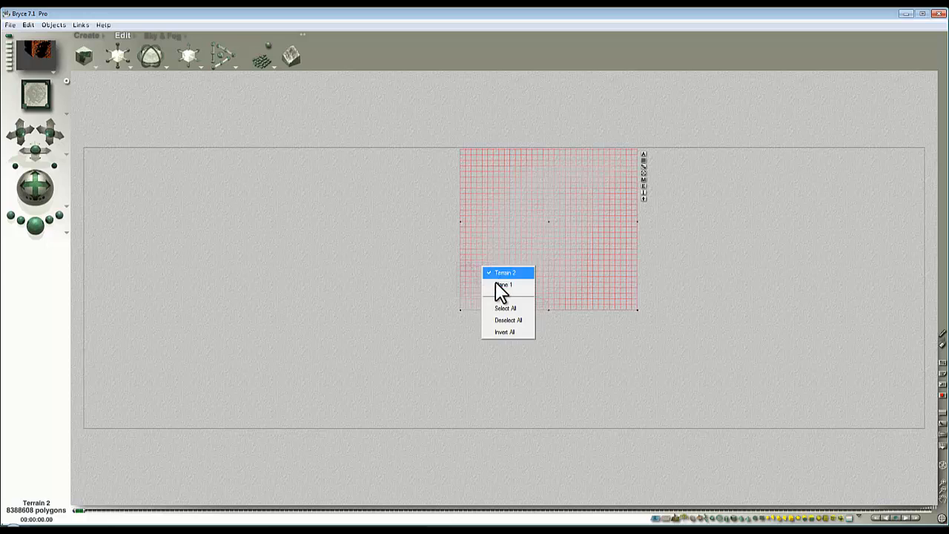
Select the ground plane and apply a warm sunset sky preset.
click(504, 286)
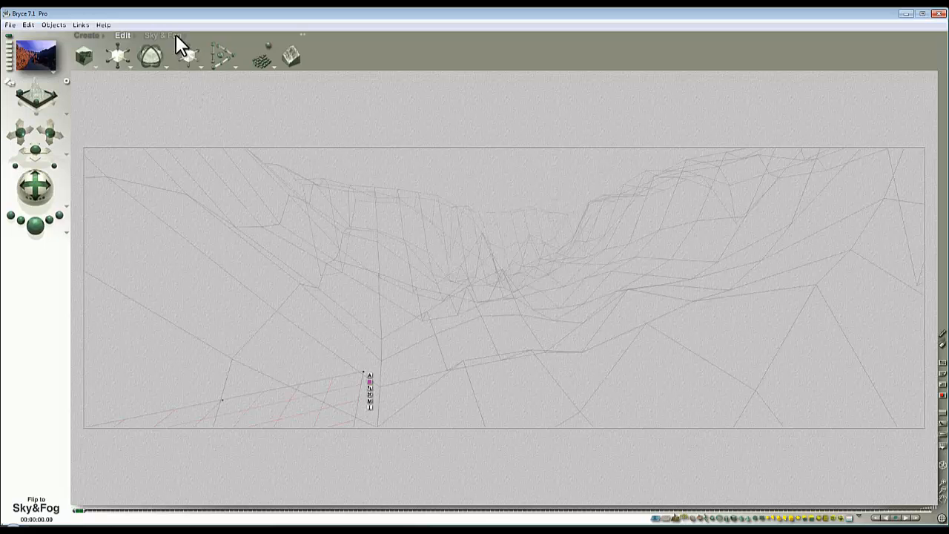
click(163, 34)
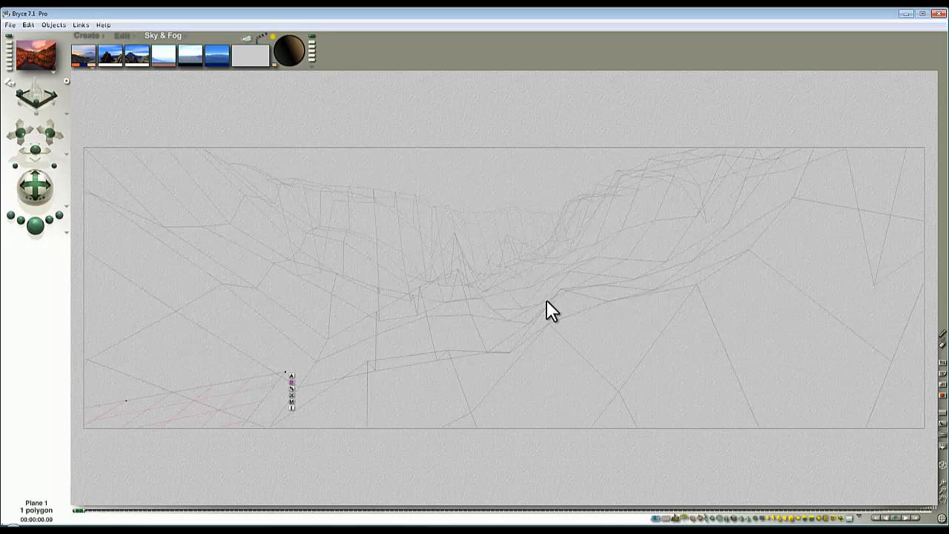
click(123, 35)
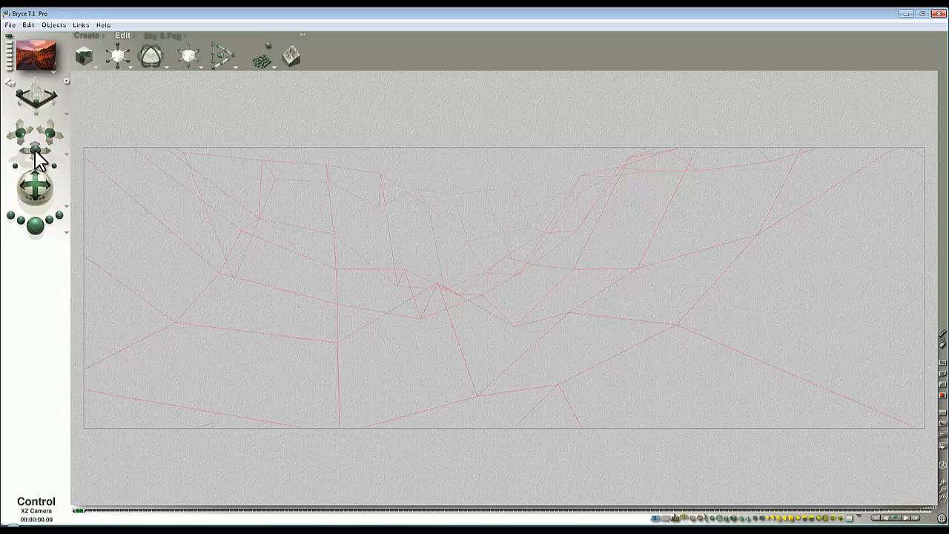
Render a coarse preview of the wide canyon under the pink sunset sky.
click(35, 228)
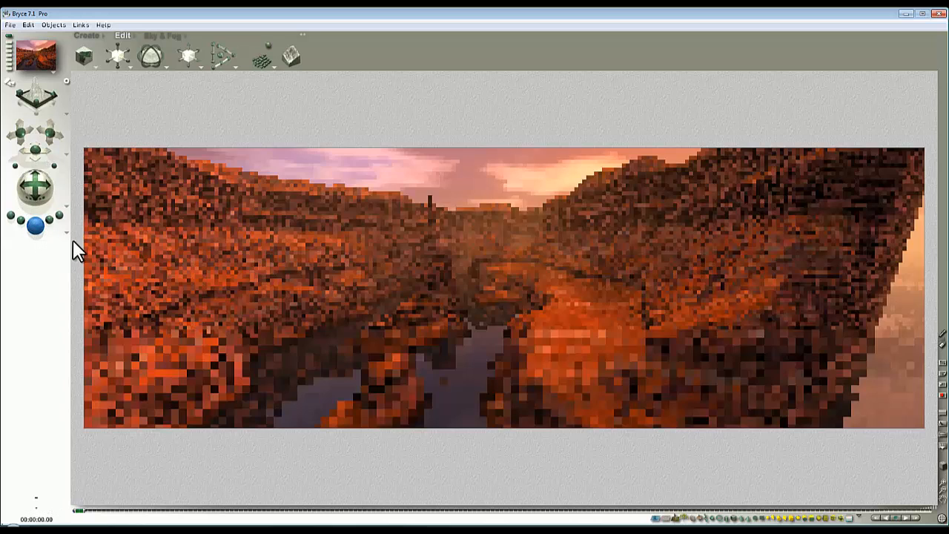